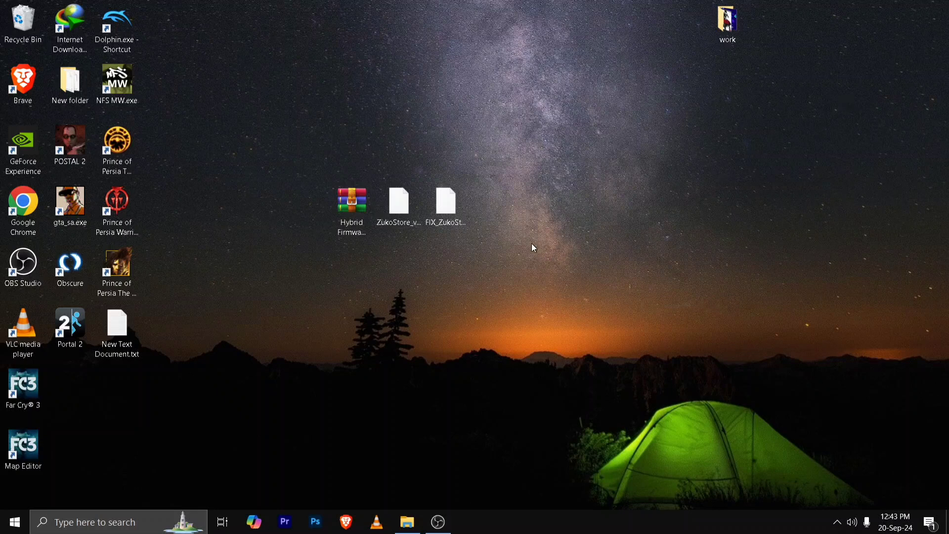
Extract Hybrid Firmware 4.91.zip onto the desktop and open the PS3 > UPDATE folder.
drag(532, 247, 339, 200)
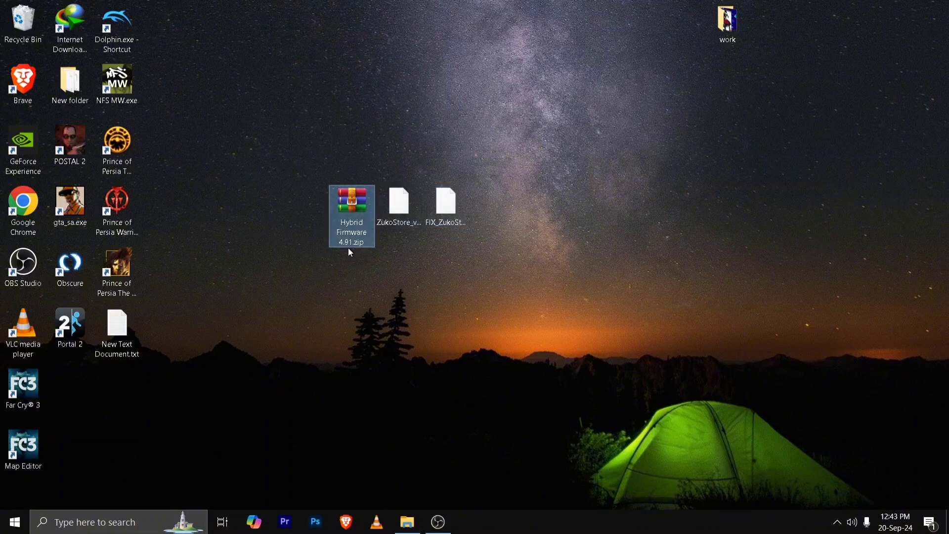
click(399, 248)
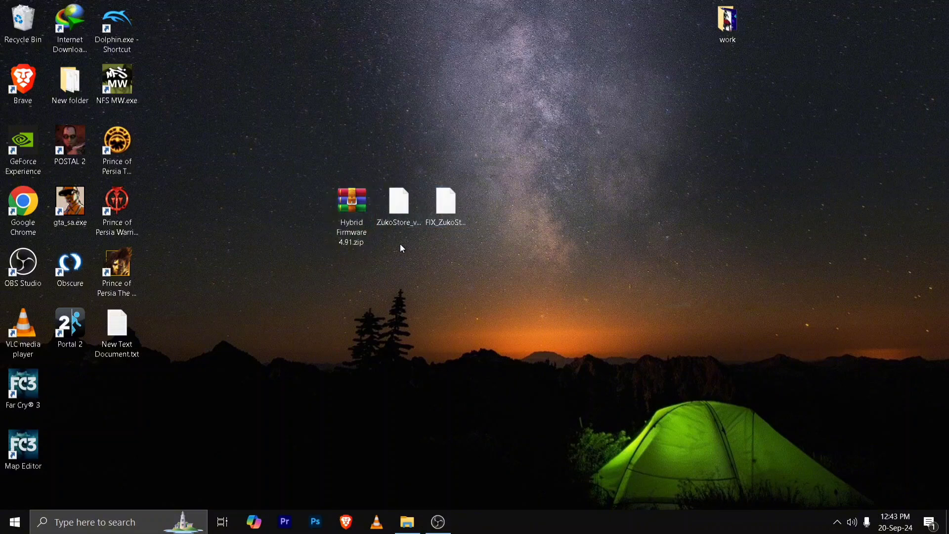
mouse_move(336, 207)
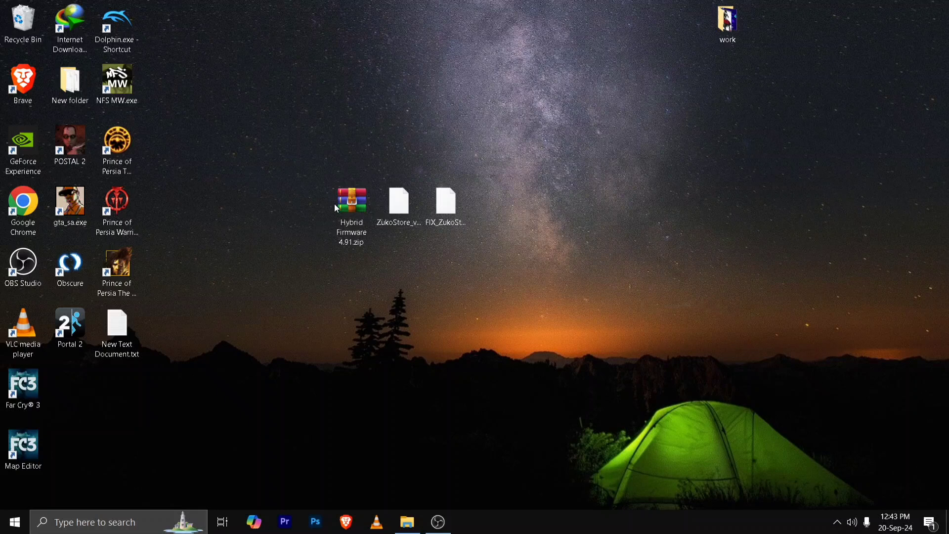
mouse_move(353, 146)
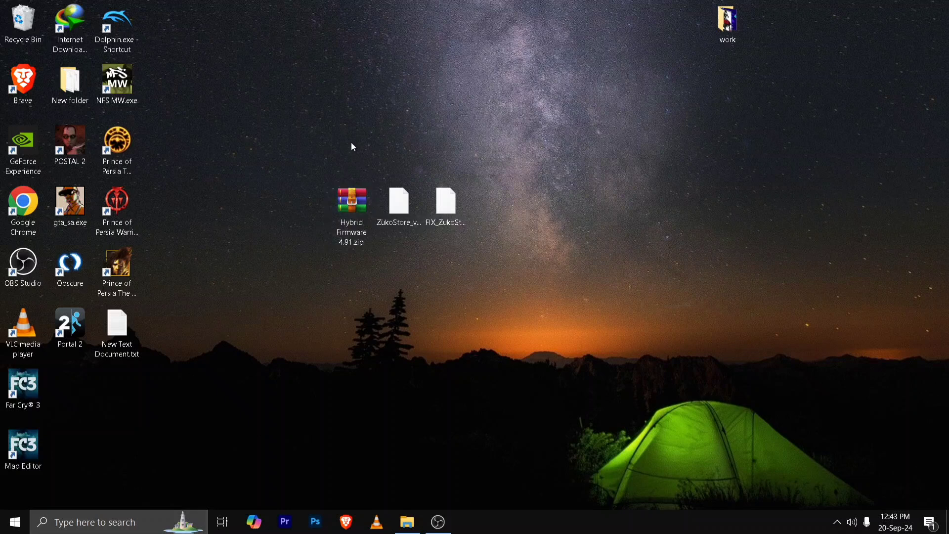
mouse_move(356, 117)
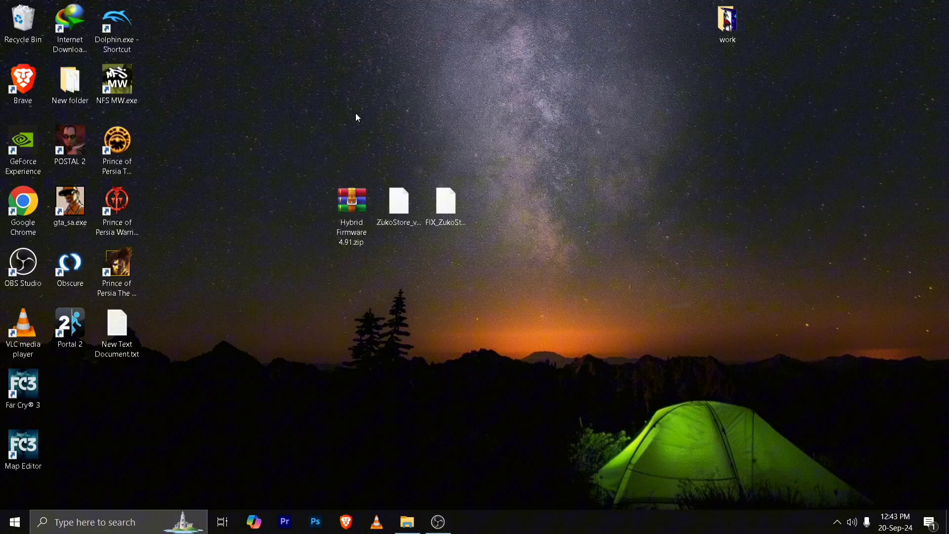
mouse_move(345, 206)
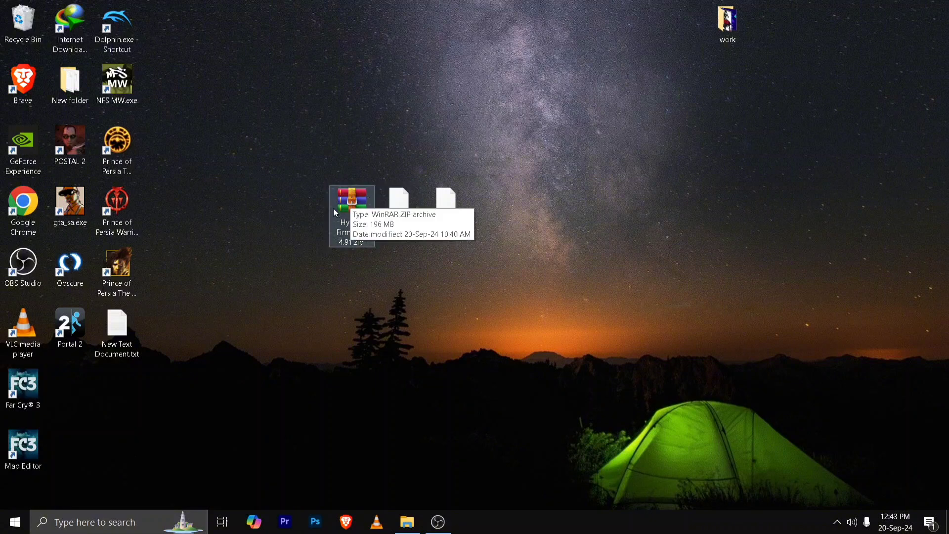
mouse_move(339, 259)
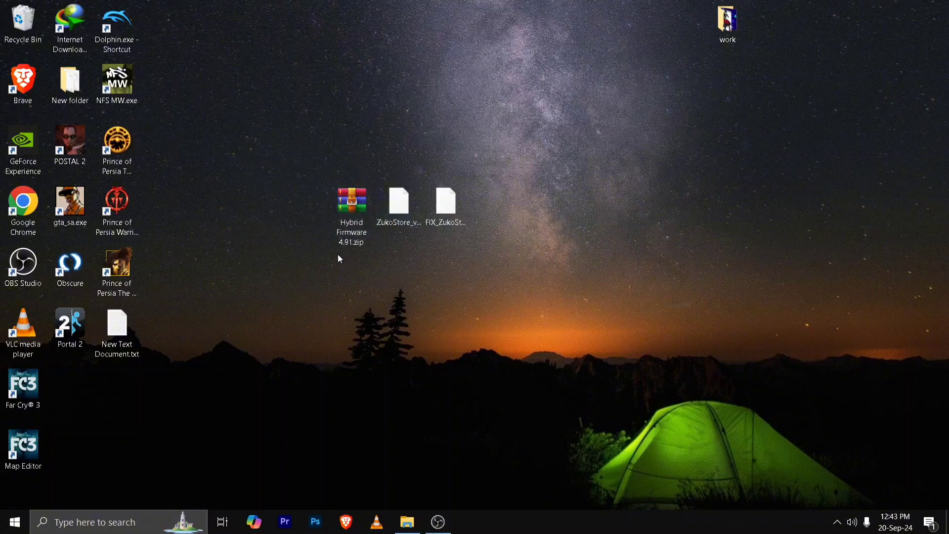
right_click(351, 205)
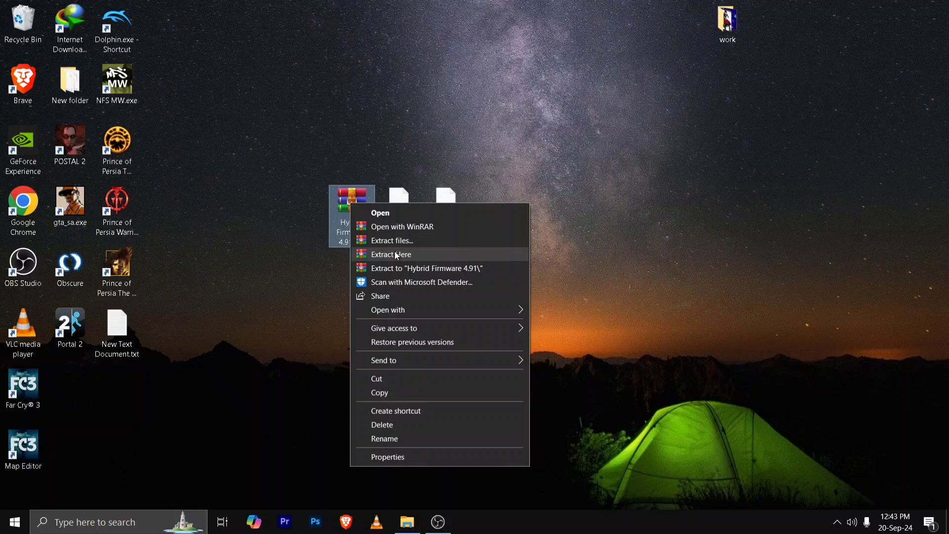
click(391, 254)
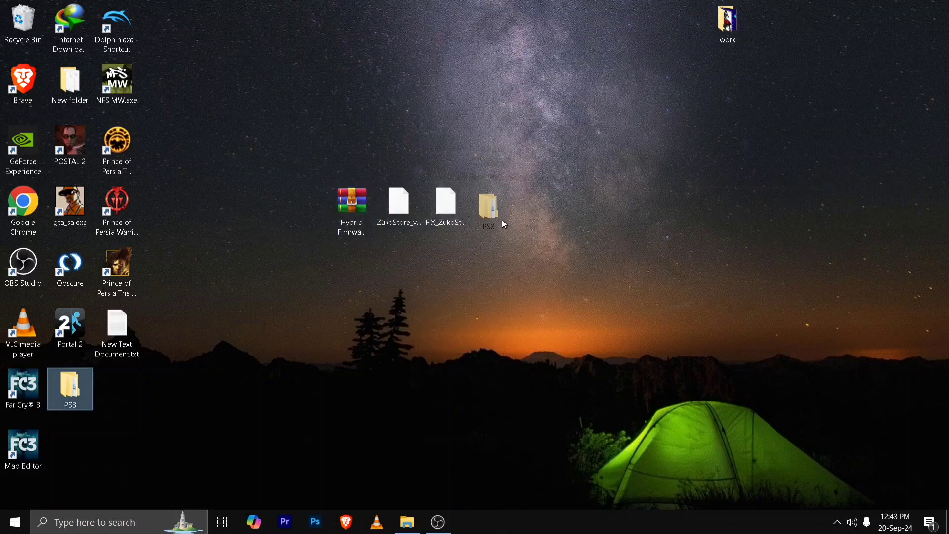
double_click(488, 208)
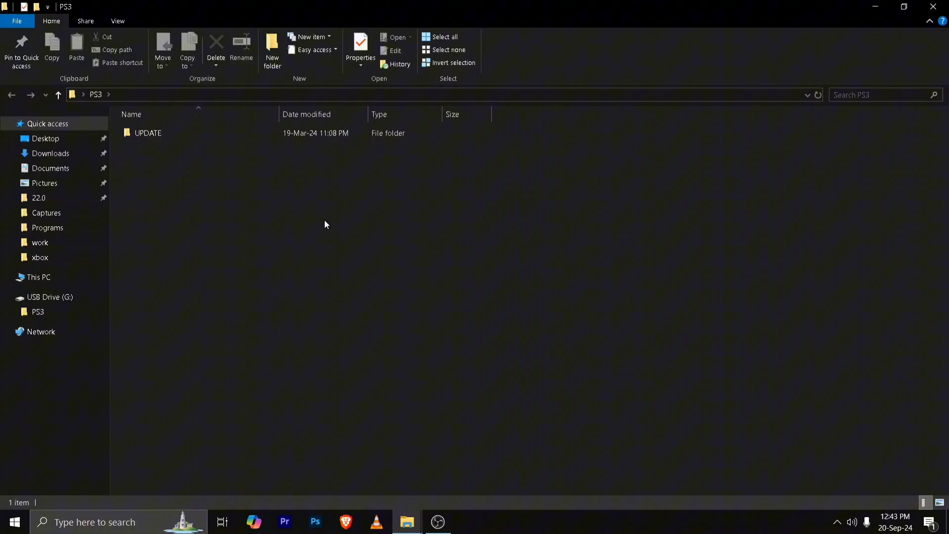
double_click(148, 132)
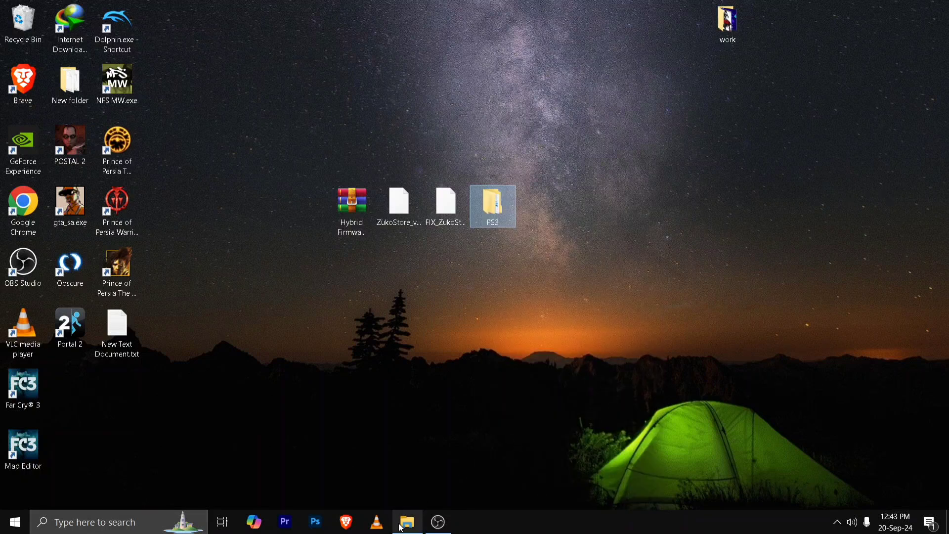
Open USB Drive (G:) in a new File Explorer window and paste the PS3 folder.
right_click(407, 521)
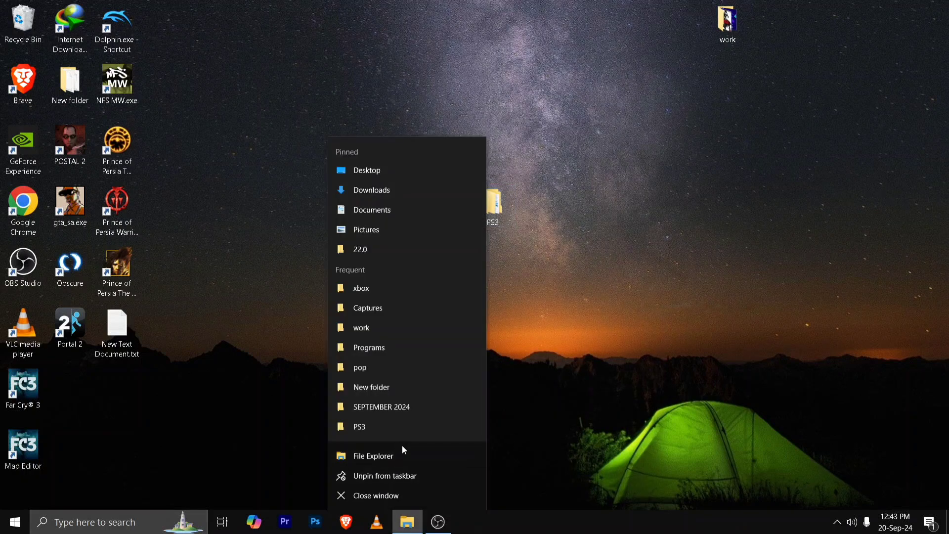
click(372, 456)
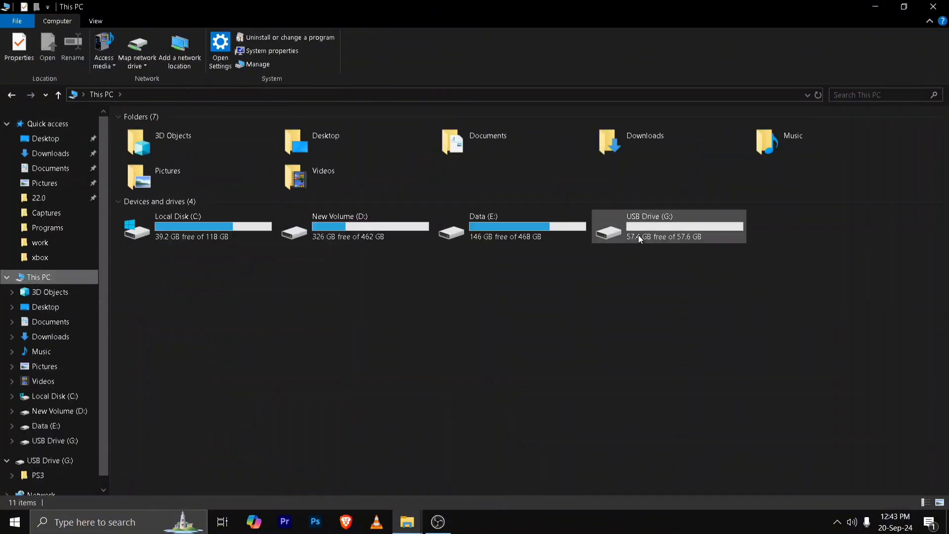
right_click(639, 230)
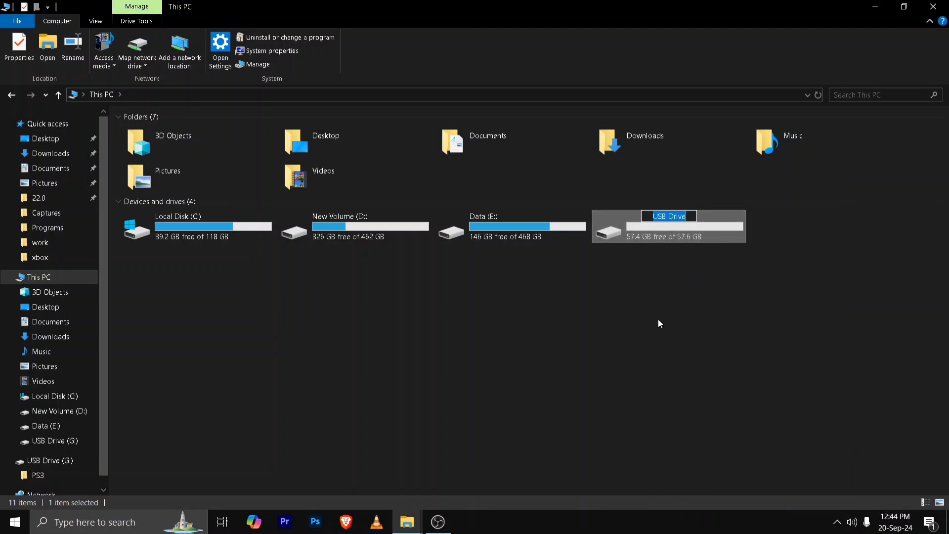
right_click(669, 227)
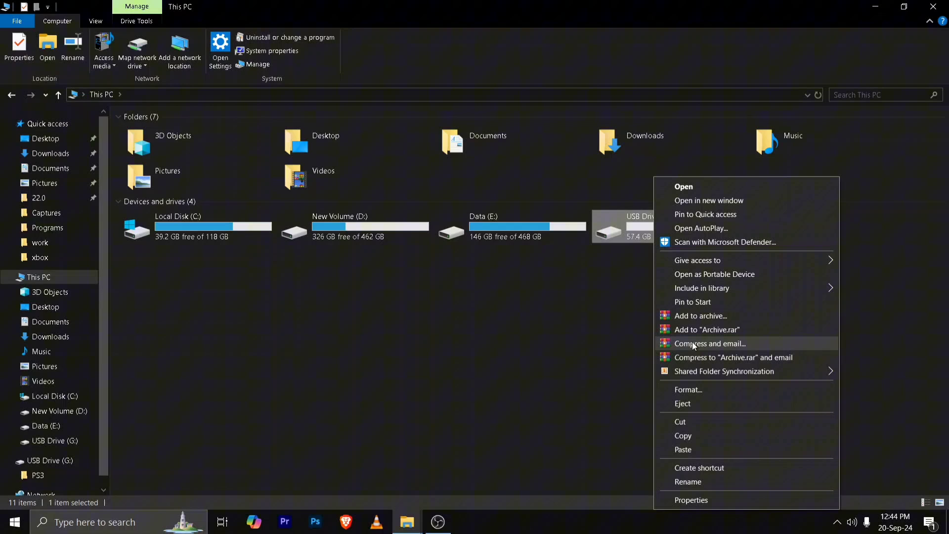
click(688, 389)
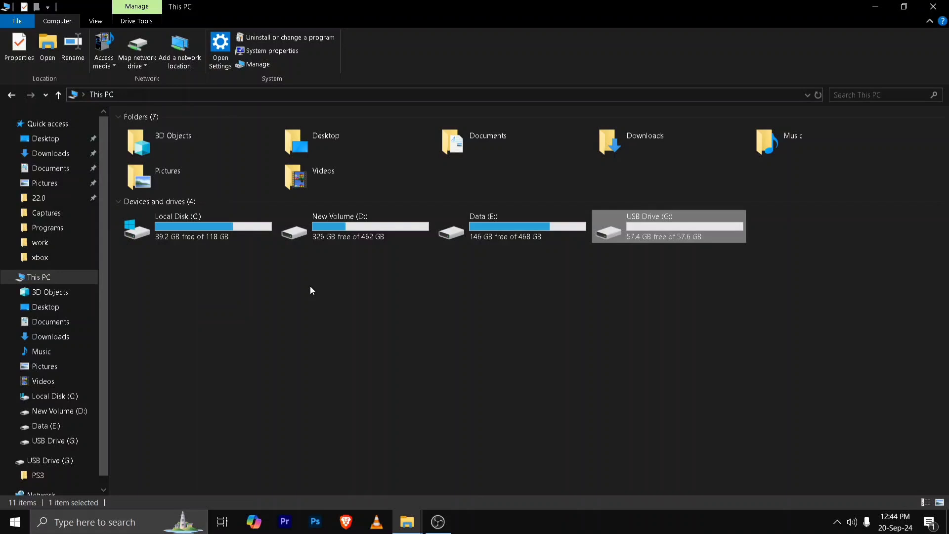
mouse_move(331, 286)
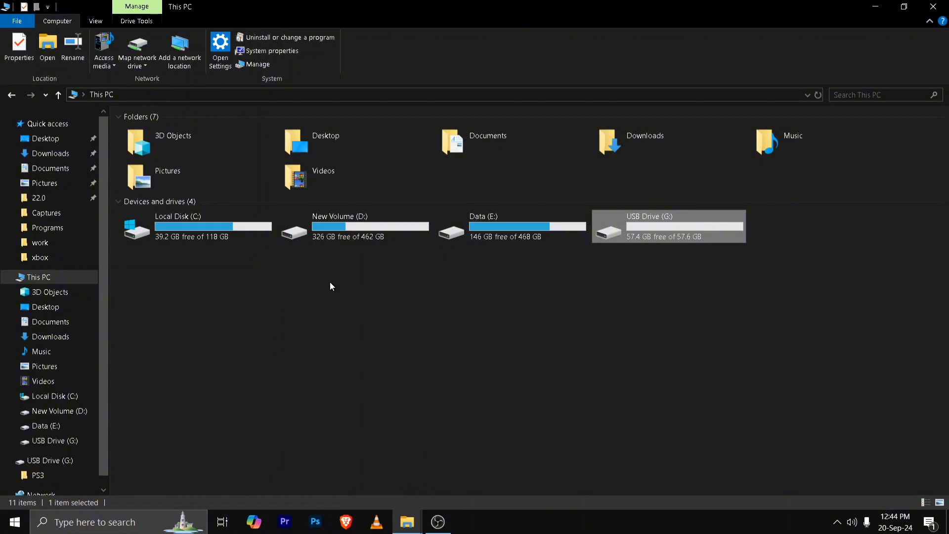
mouse_move(637, 226)
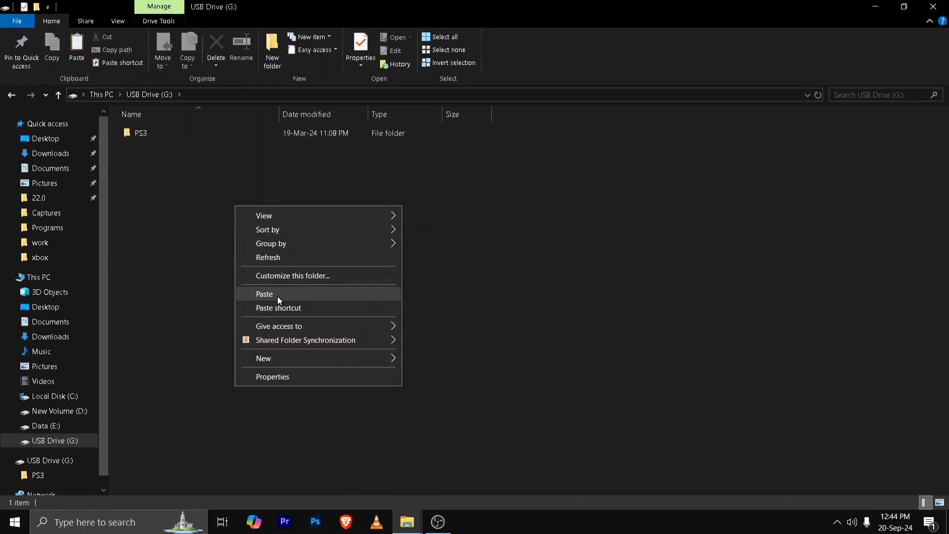
click(140, 133)
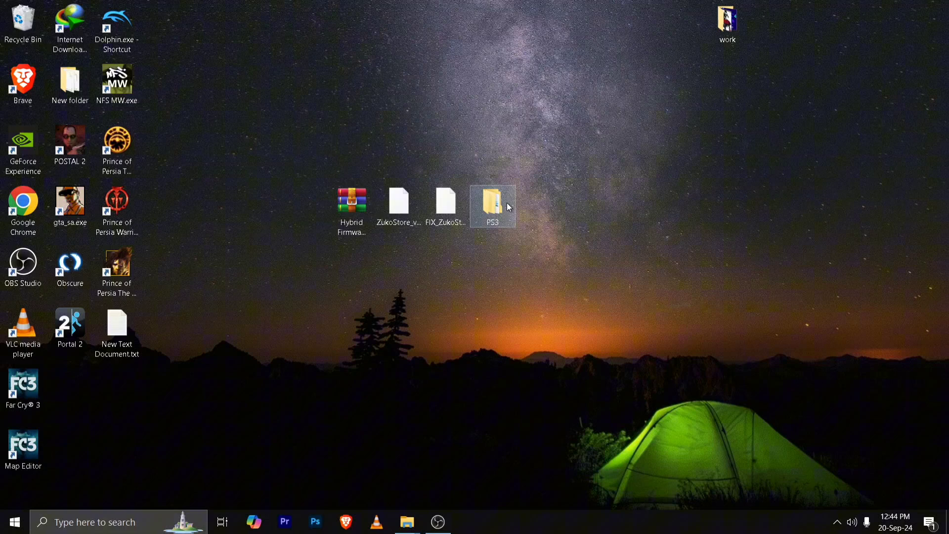
Review System Information (firmware 4.89.2 HFW, HEN 3.2.4 RUS), then move to System Update.
click(446, 203)
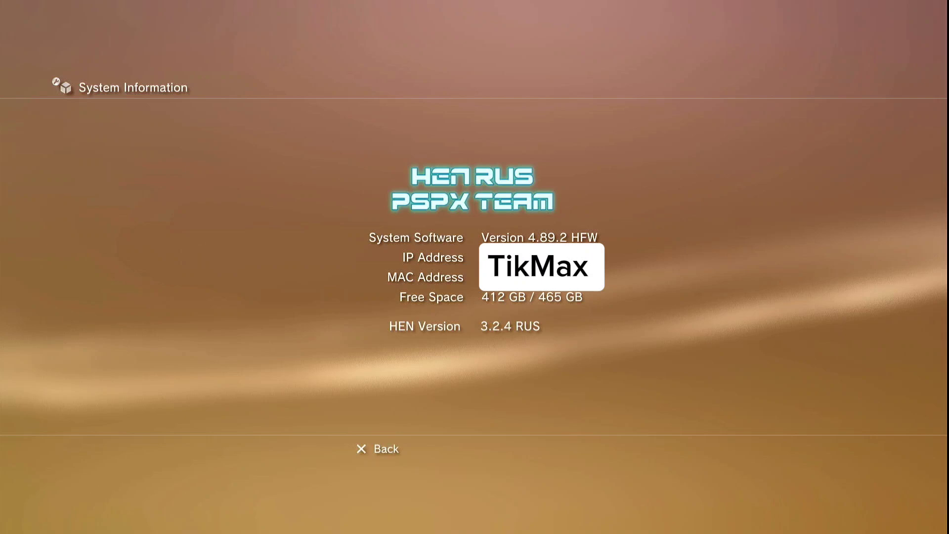
click(385, 448)
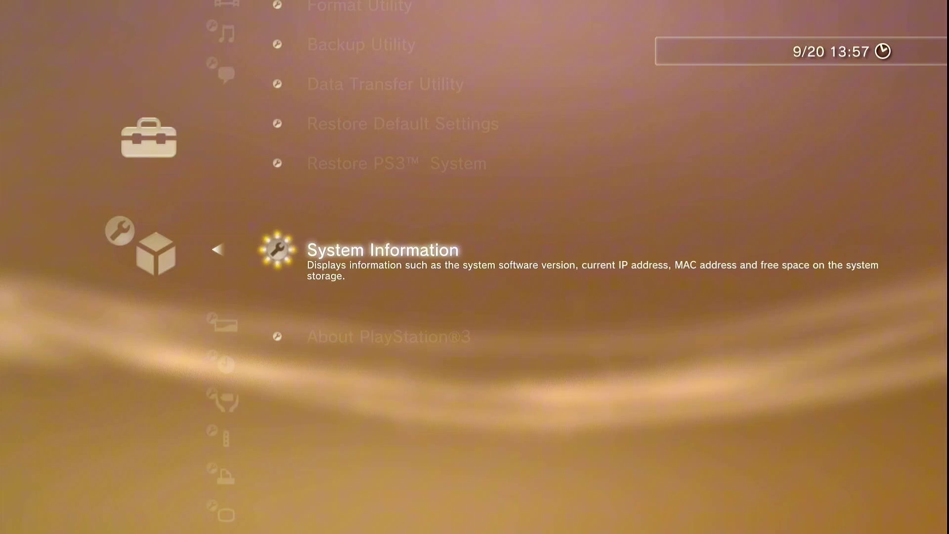
key(Up)
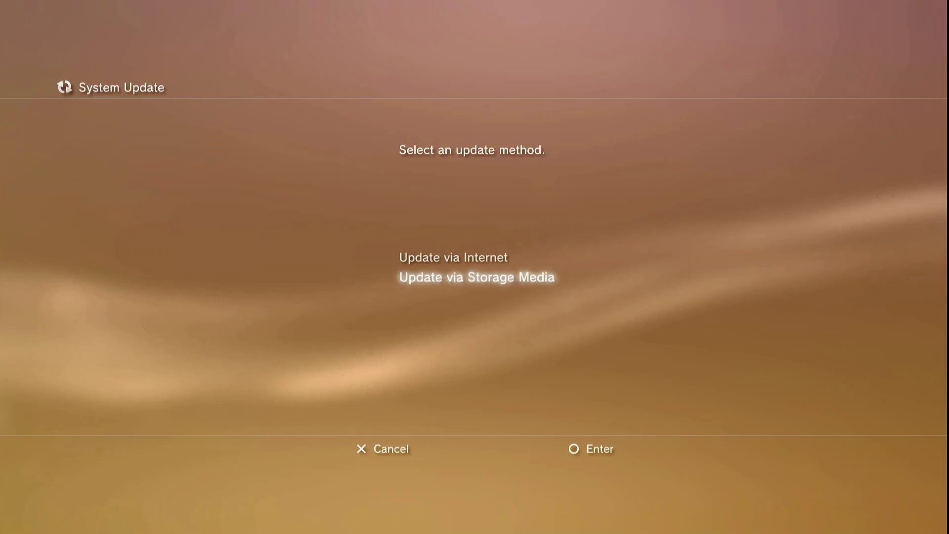
Update via Storage Media to 4.91.1 HFW, accept the agreement and start installing.
click(476, 277)
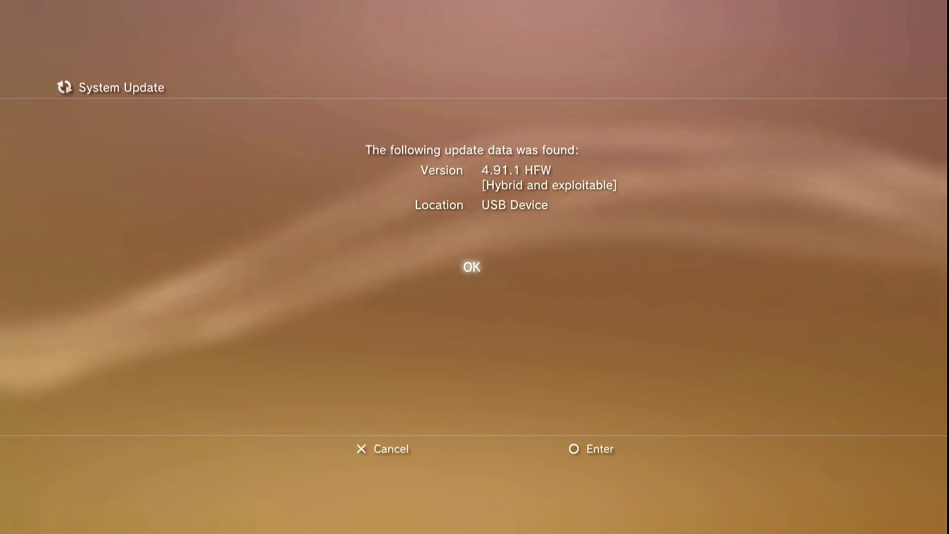
click(470, 266)
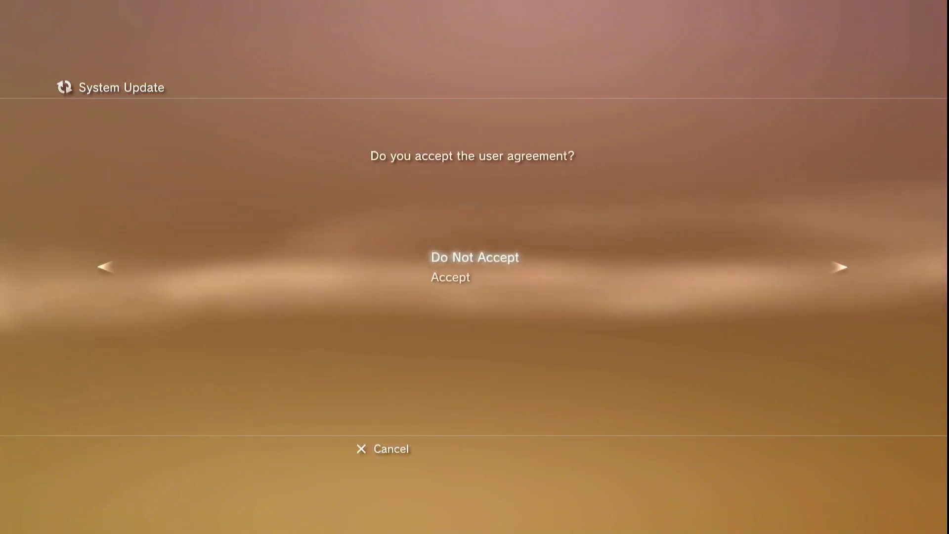
click(449, 277)
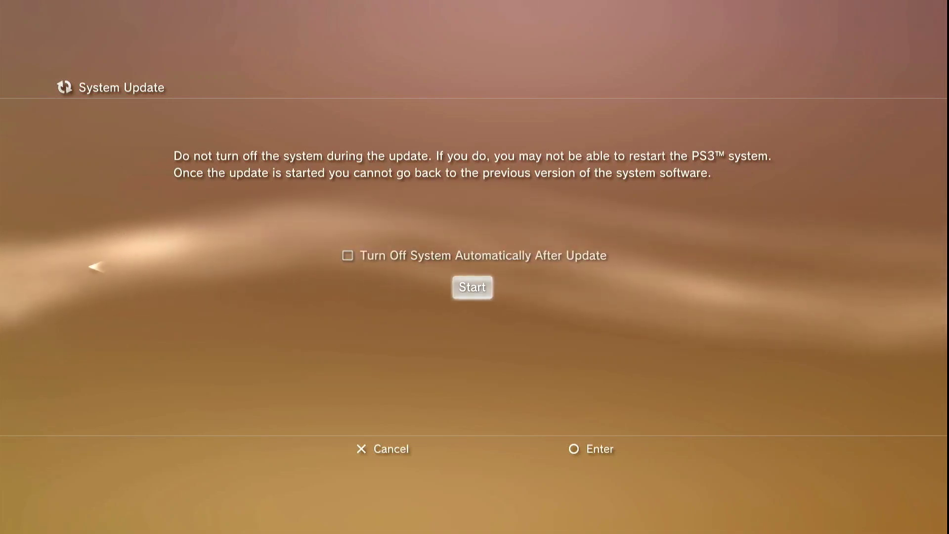
click(471, 286)
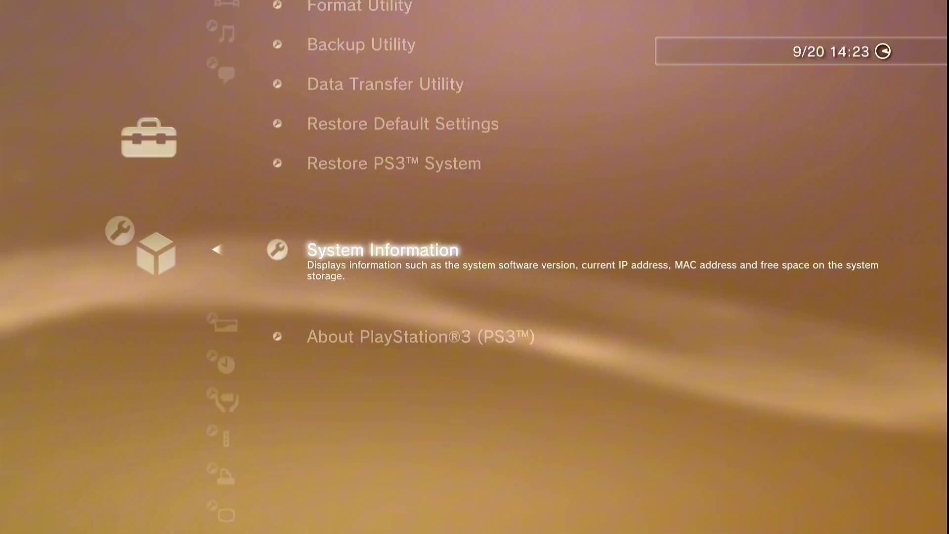
Check the system software information, then launch the Internet Browser.
click(383, 249)
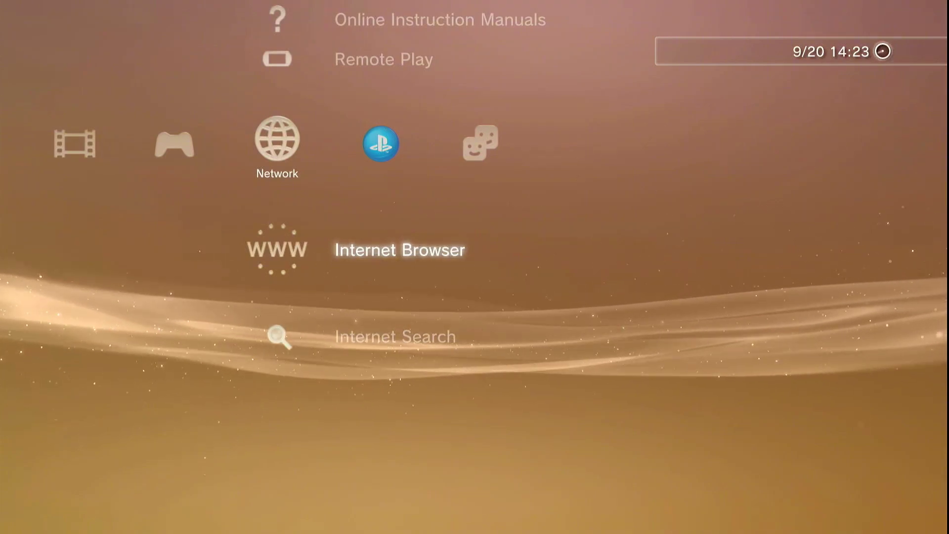
click(399, 249)
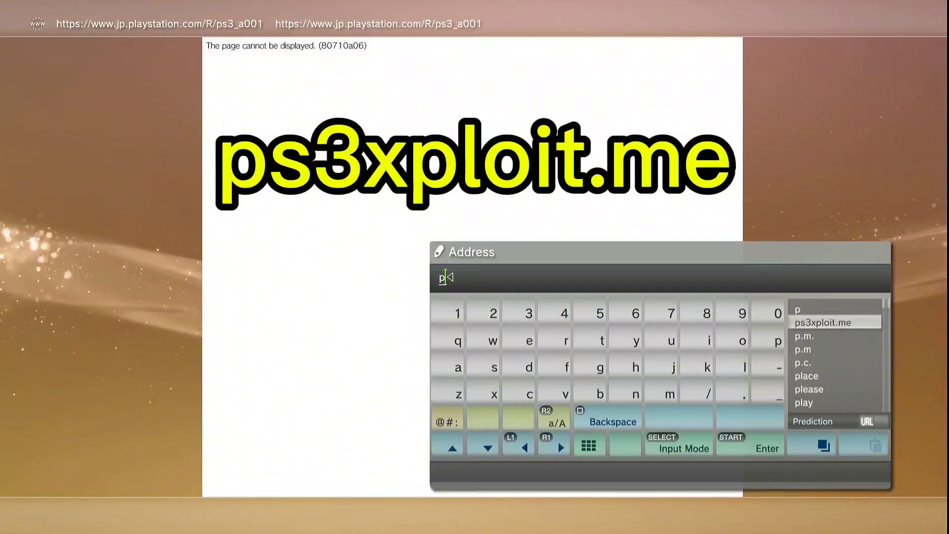
Load ps3xploit.me and open the site's PS3HEN installer menu.
click(822, 321)
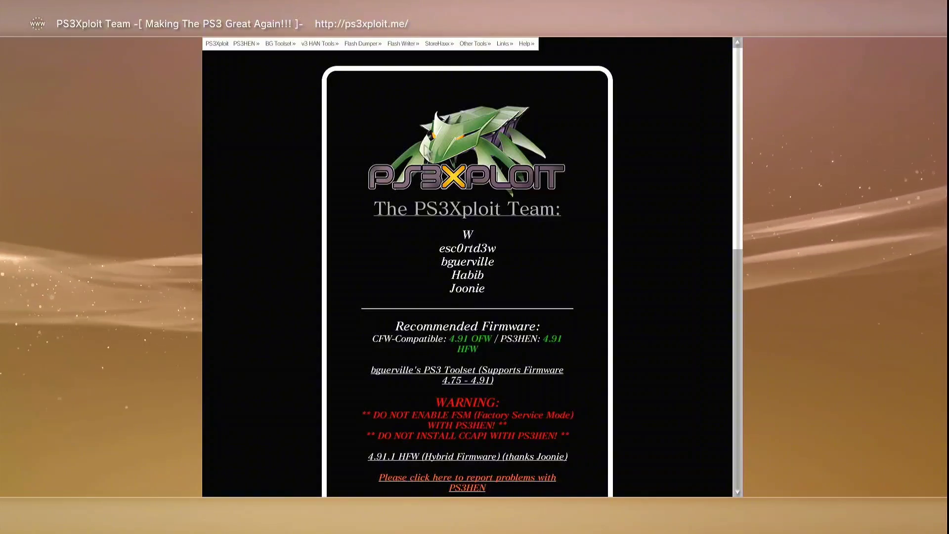
click(245, 43)
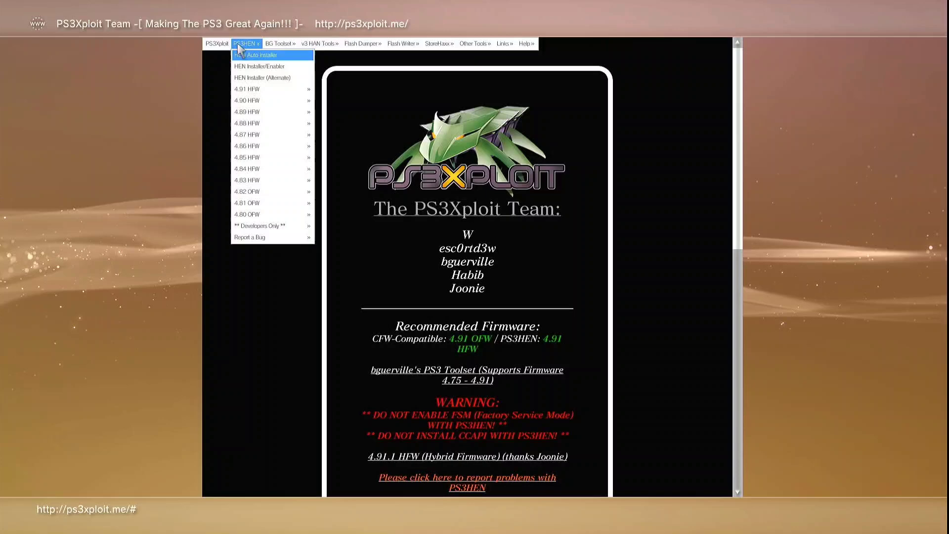
mouse_move(262, 77)
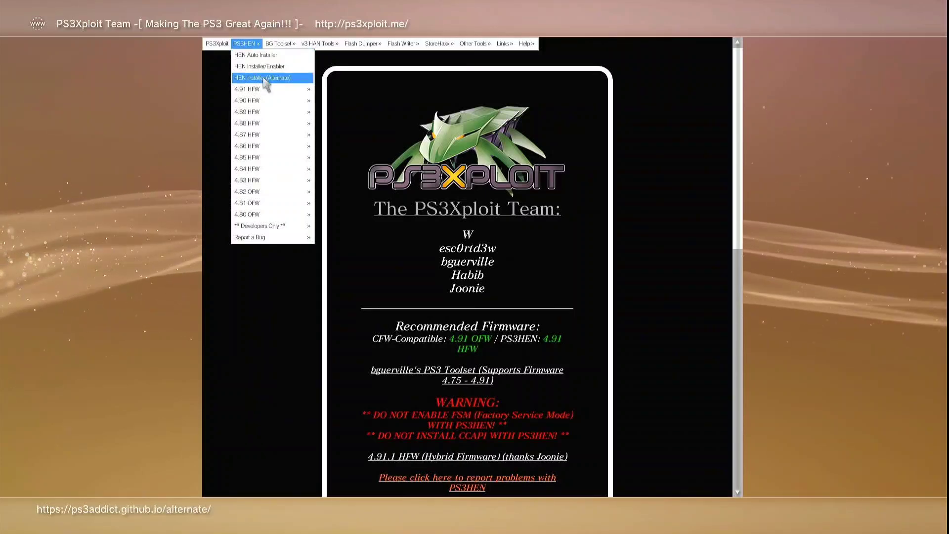
mouse_move(246, 89)
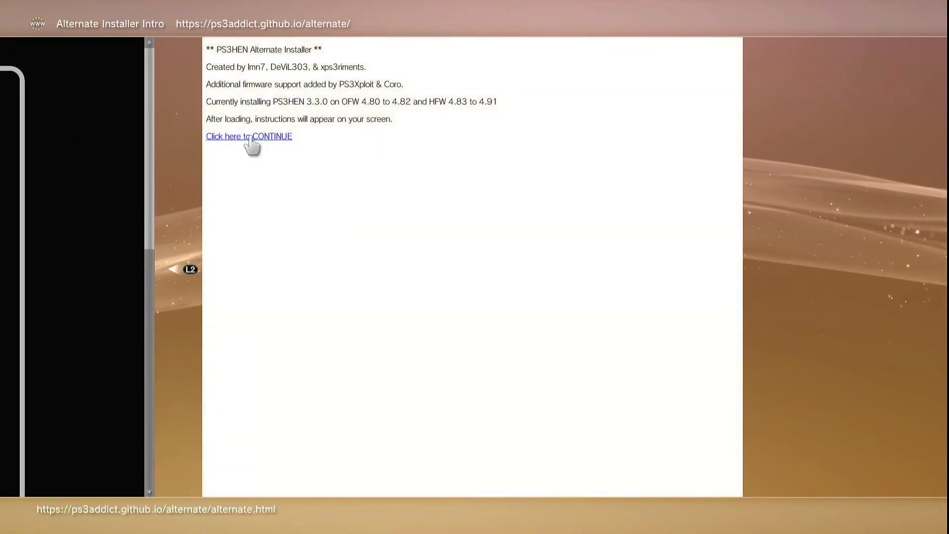
Continue to the HEN installer until its instructions and close-browser prompt appear.
click(248, 135)
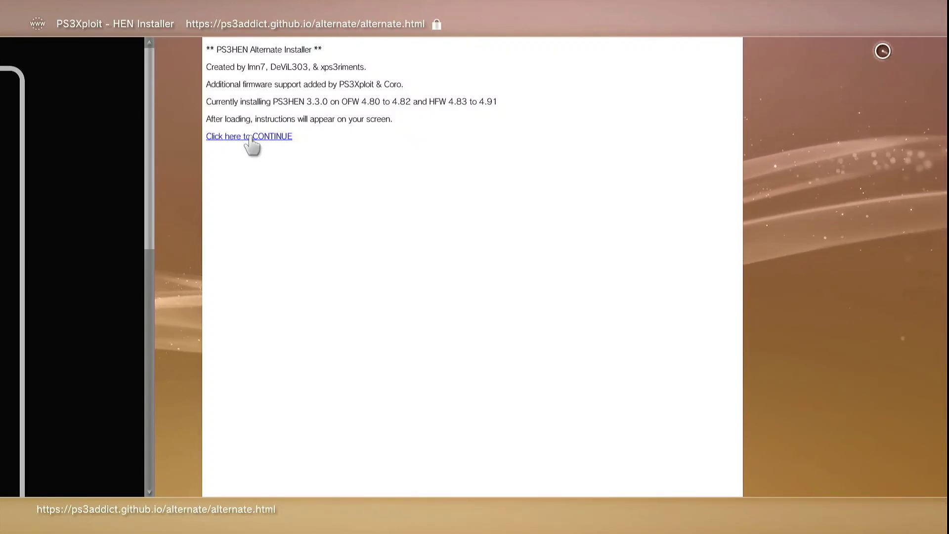
click(248, 135)
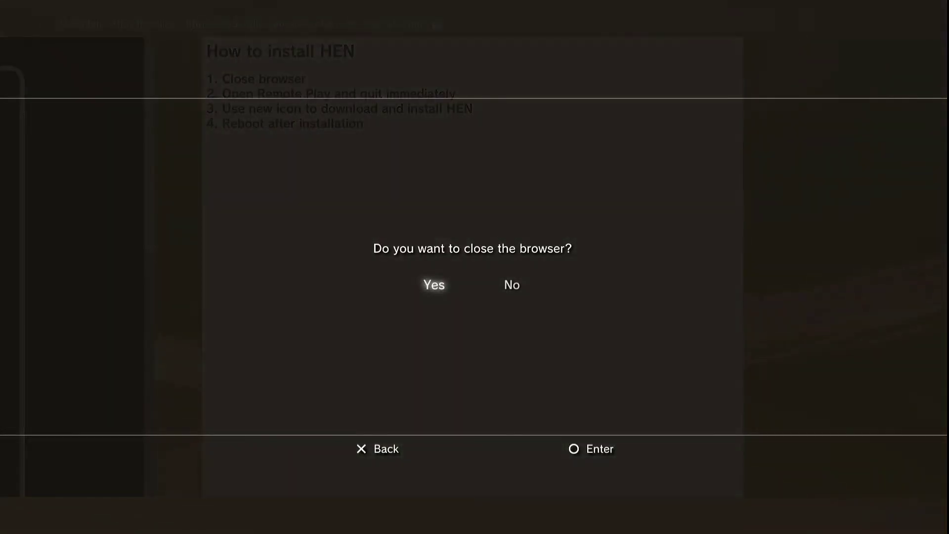
Confirm closing the browser and scroll left across the XMB categories.
click(433, 285)
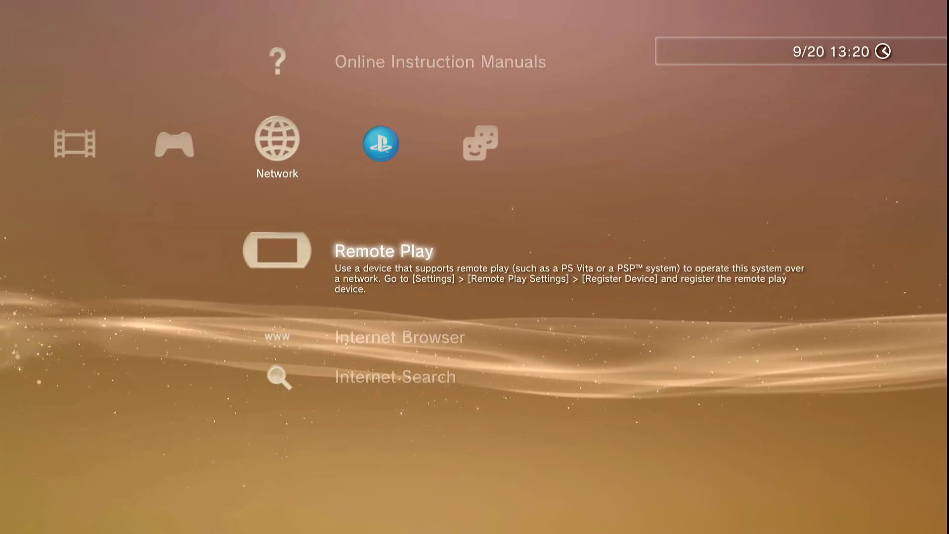
scroll(left, 3)
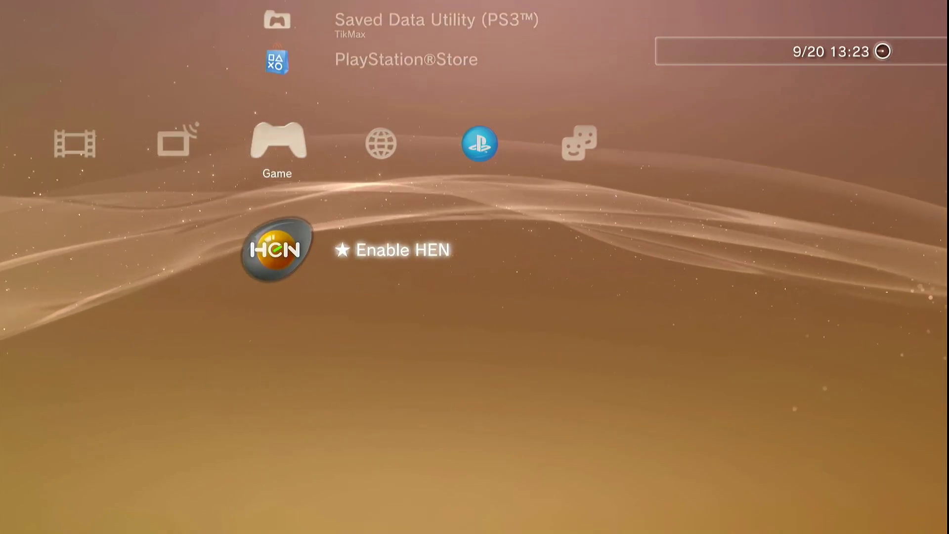
Run Enable HEN from the Game category.
click(277, 248)
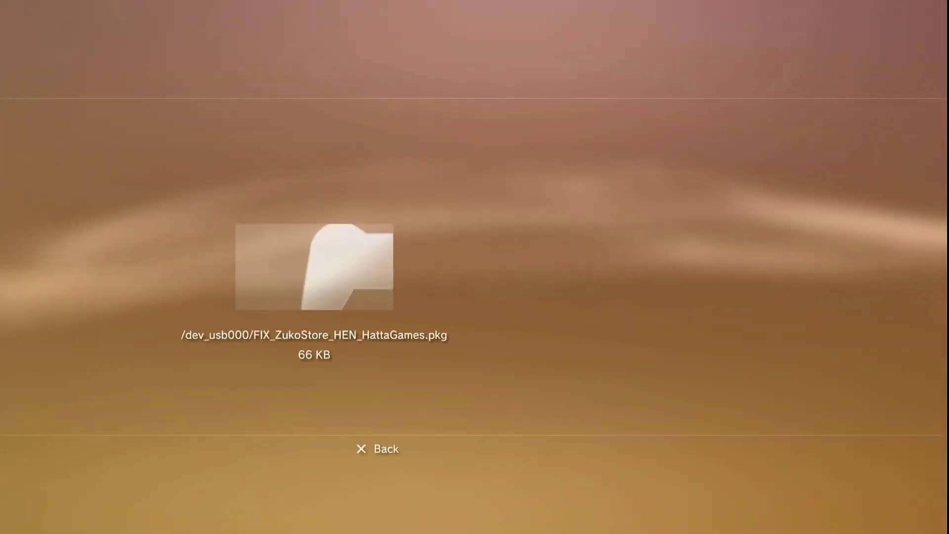
Restart the PS3, then scroll down through the Zuko Store categories.
click(377, 449)
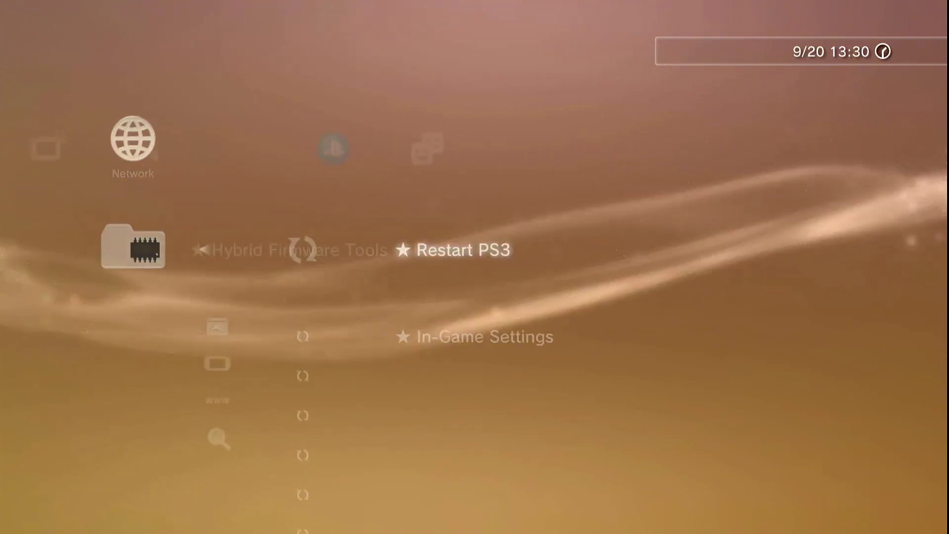
click(462, 249)
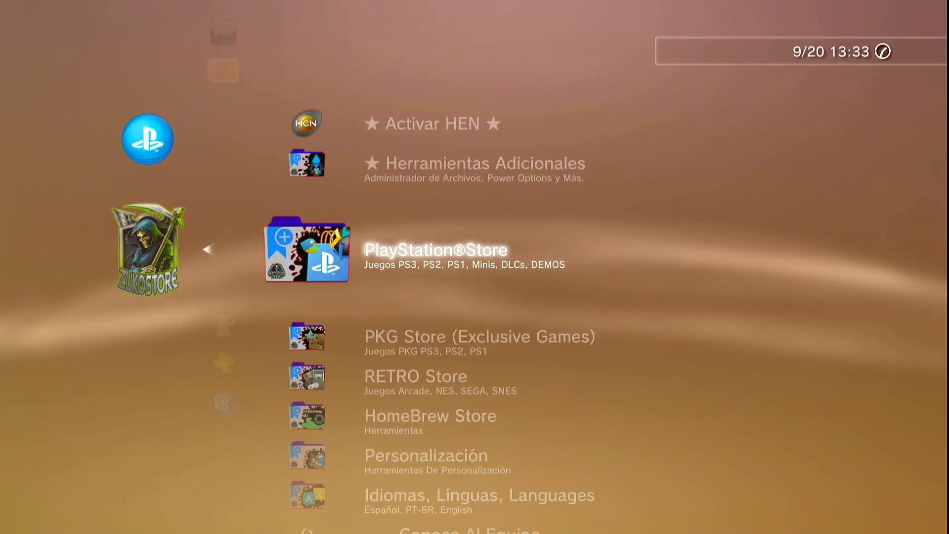
scroll(down, 3)
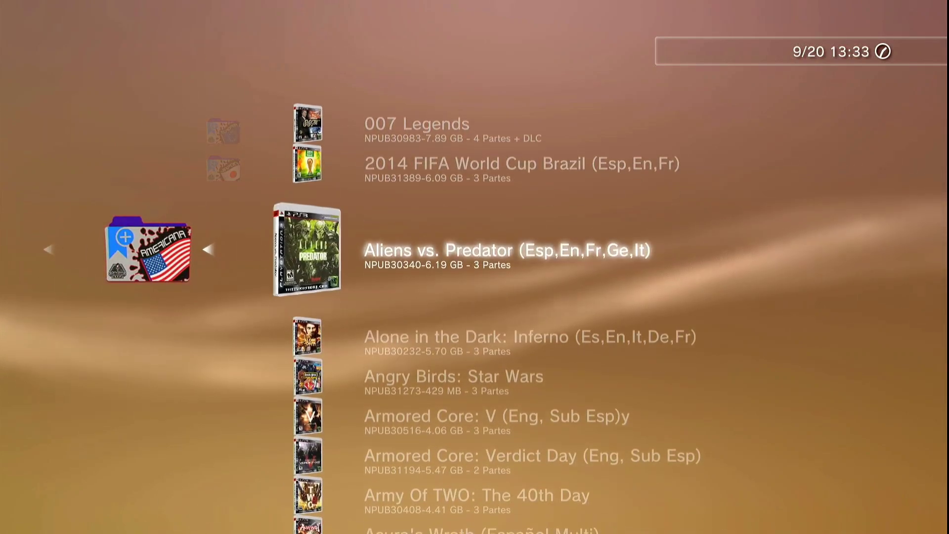
Scroll through the Americana PS3 game list and choose Yes to close the store browser.
scroll(down, 3)
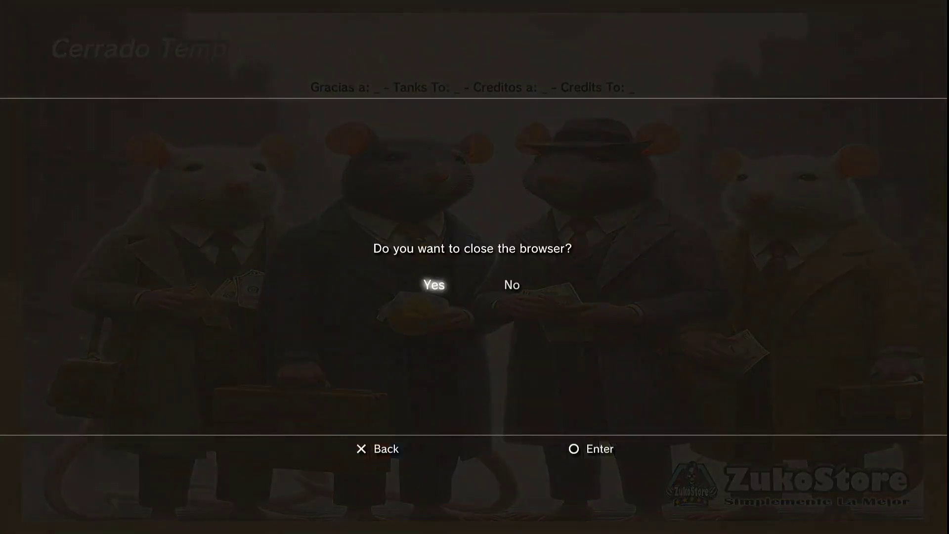
click(433, 285)
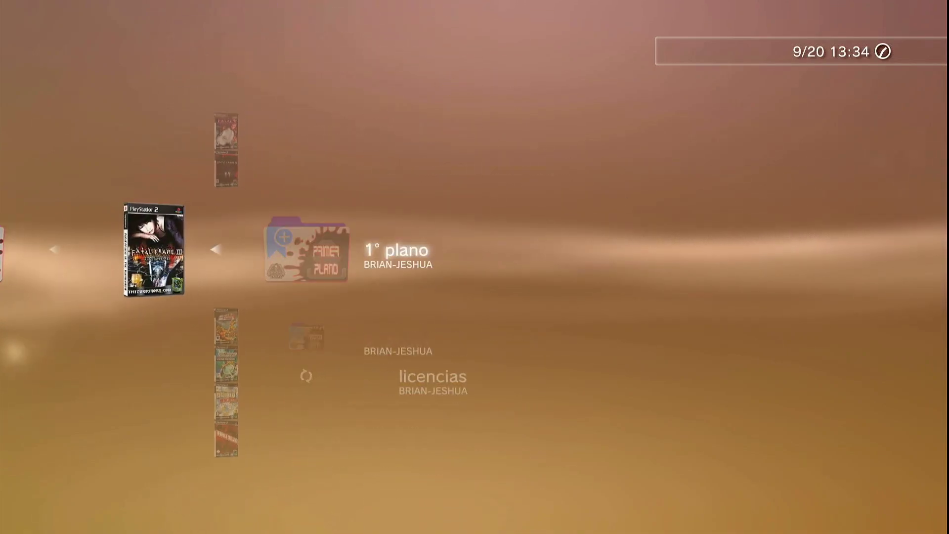
Start the '1° plano' item under Fatal Frame III so it begins loading.
click(153, 248)
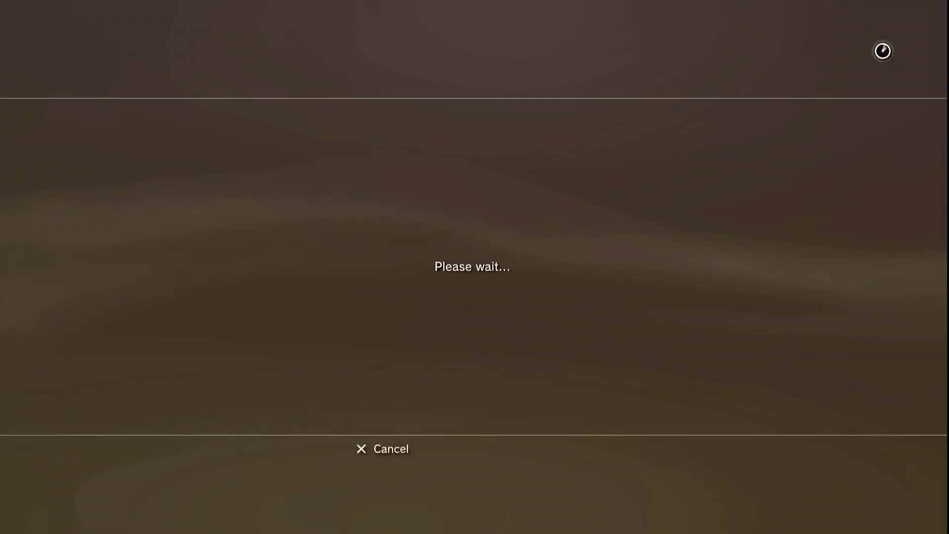